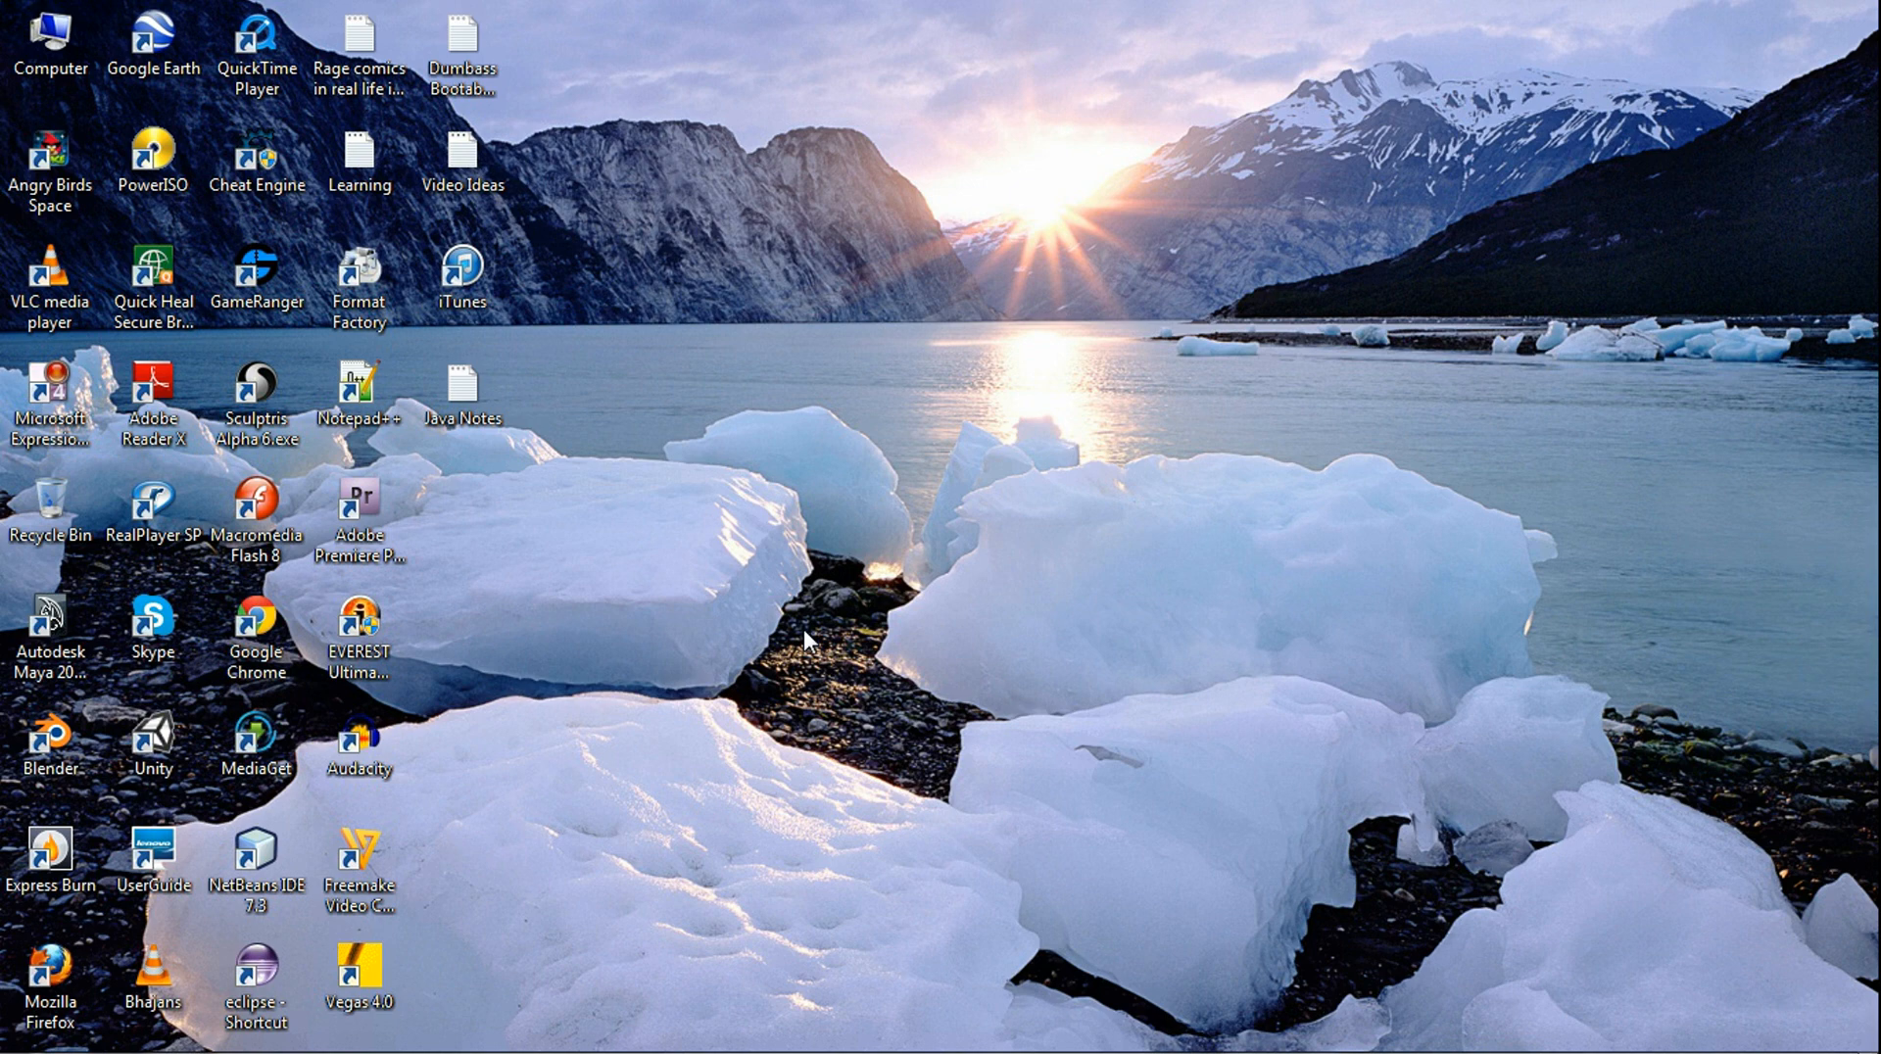
Step: Search the Start Menu for 'cmd' and bring up the cmd result's context menu
left_click(20, 1018)
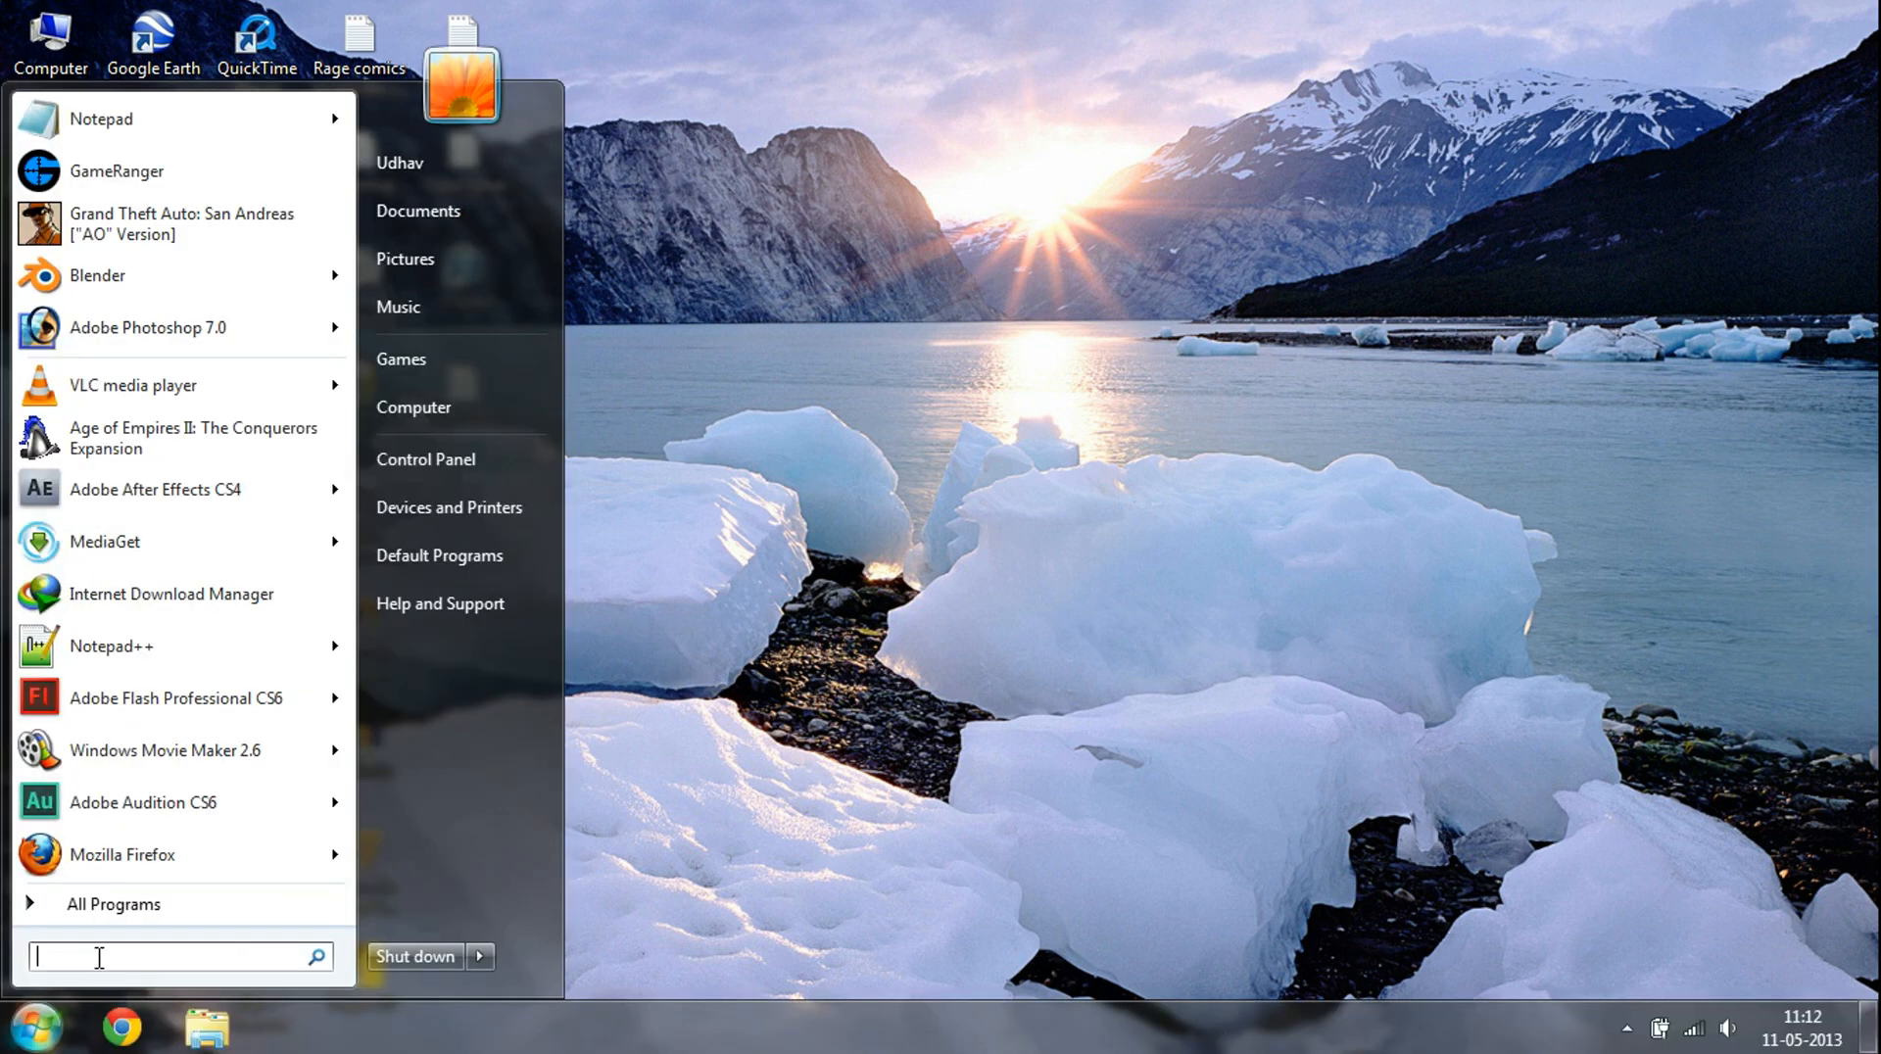
type("cmd")
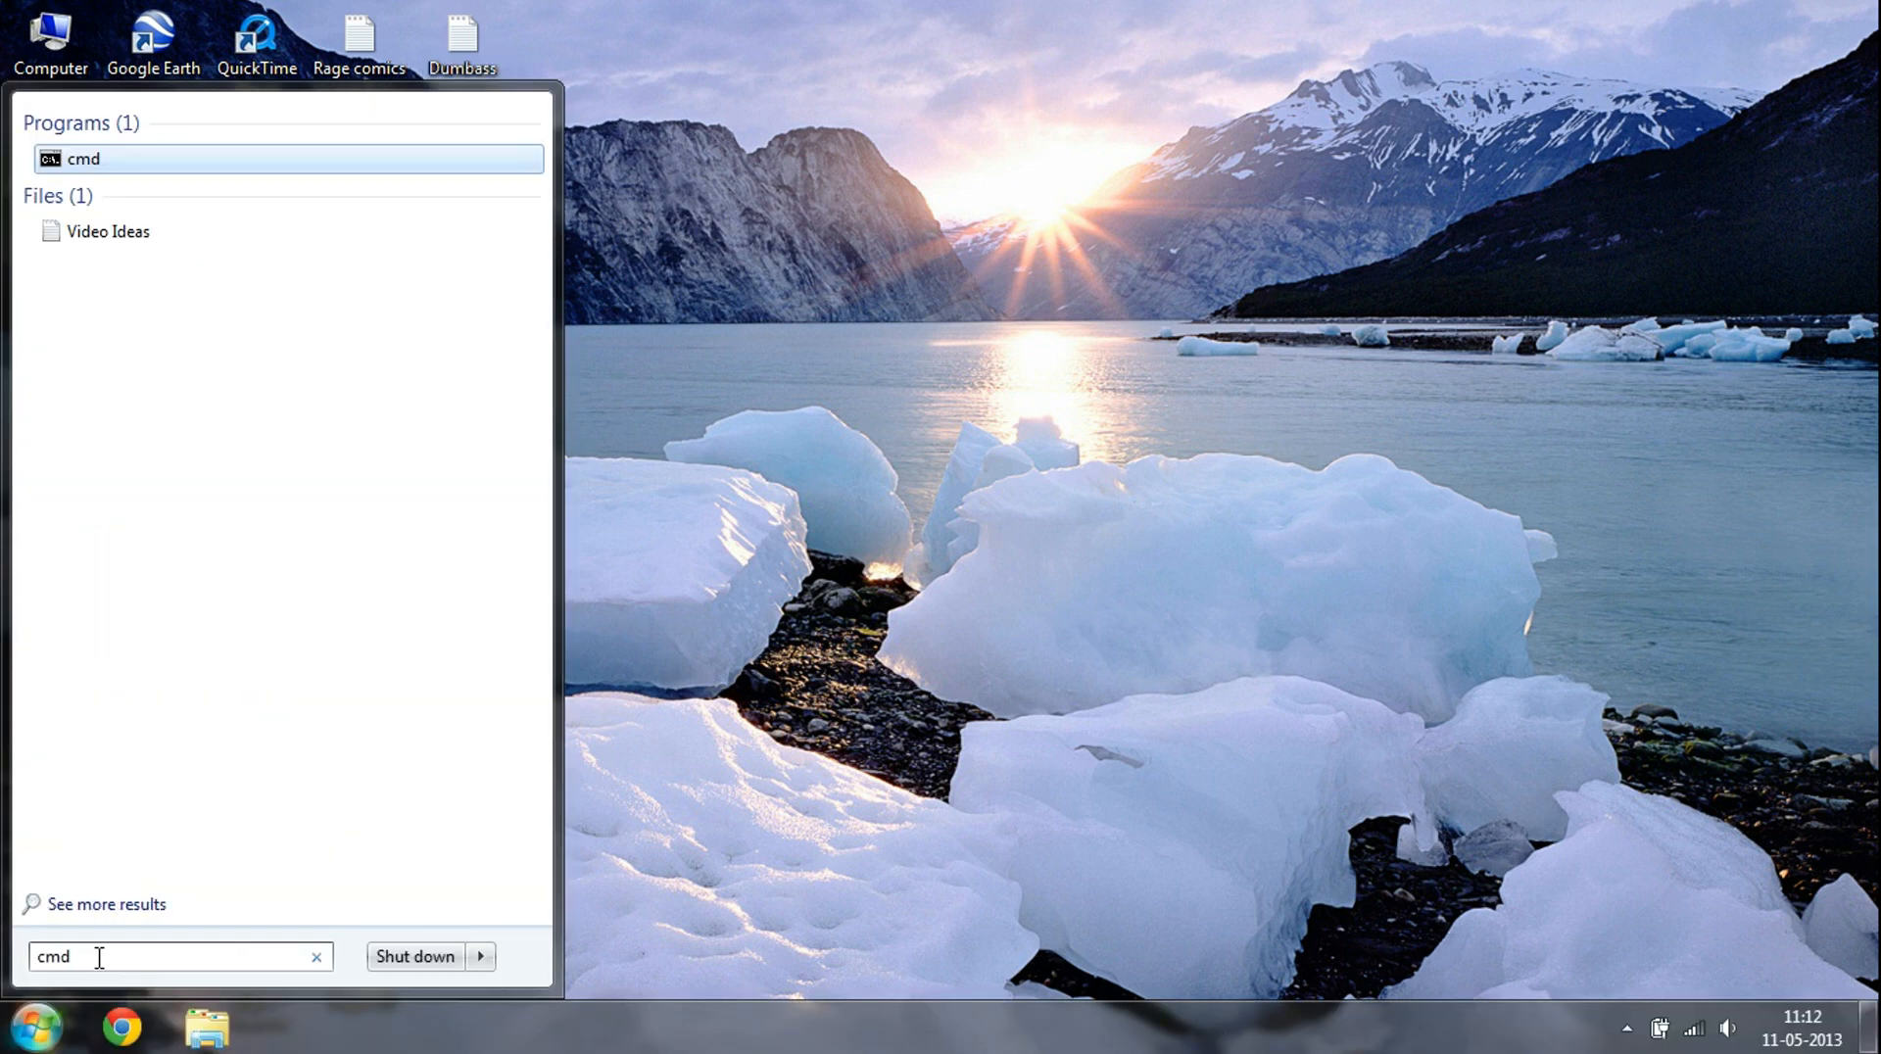
right_click(84, 159)
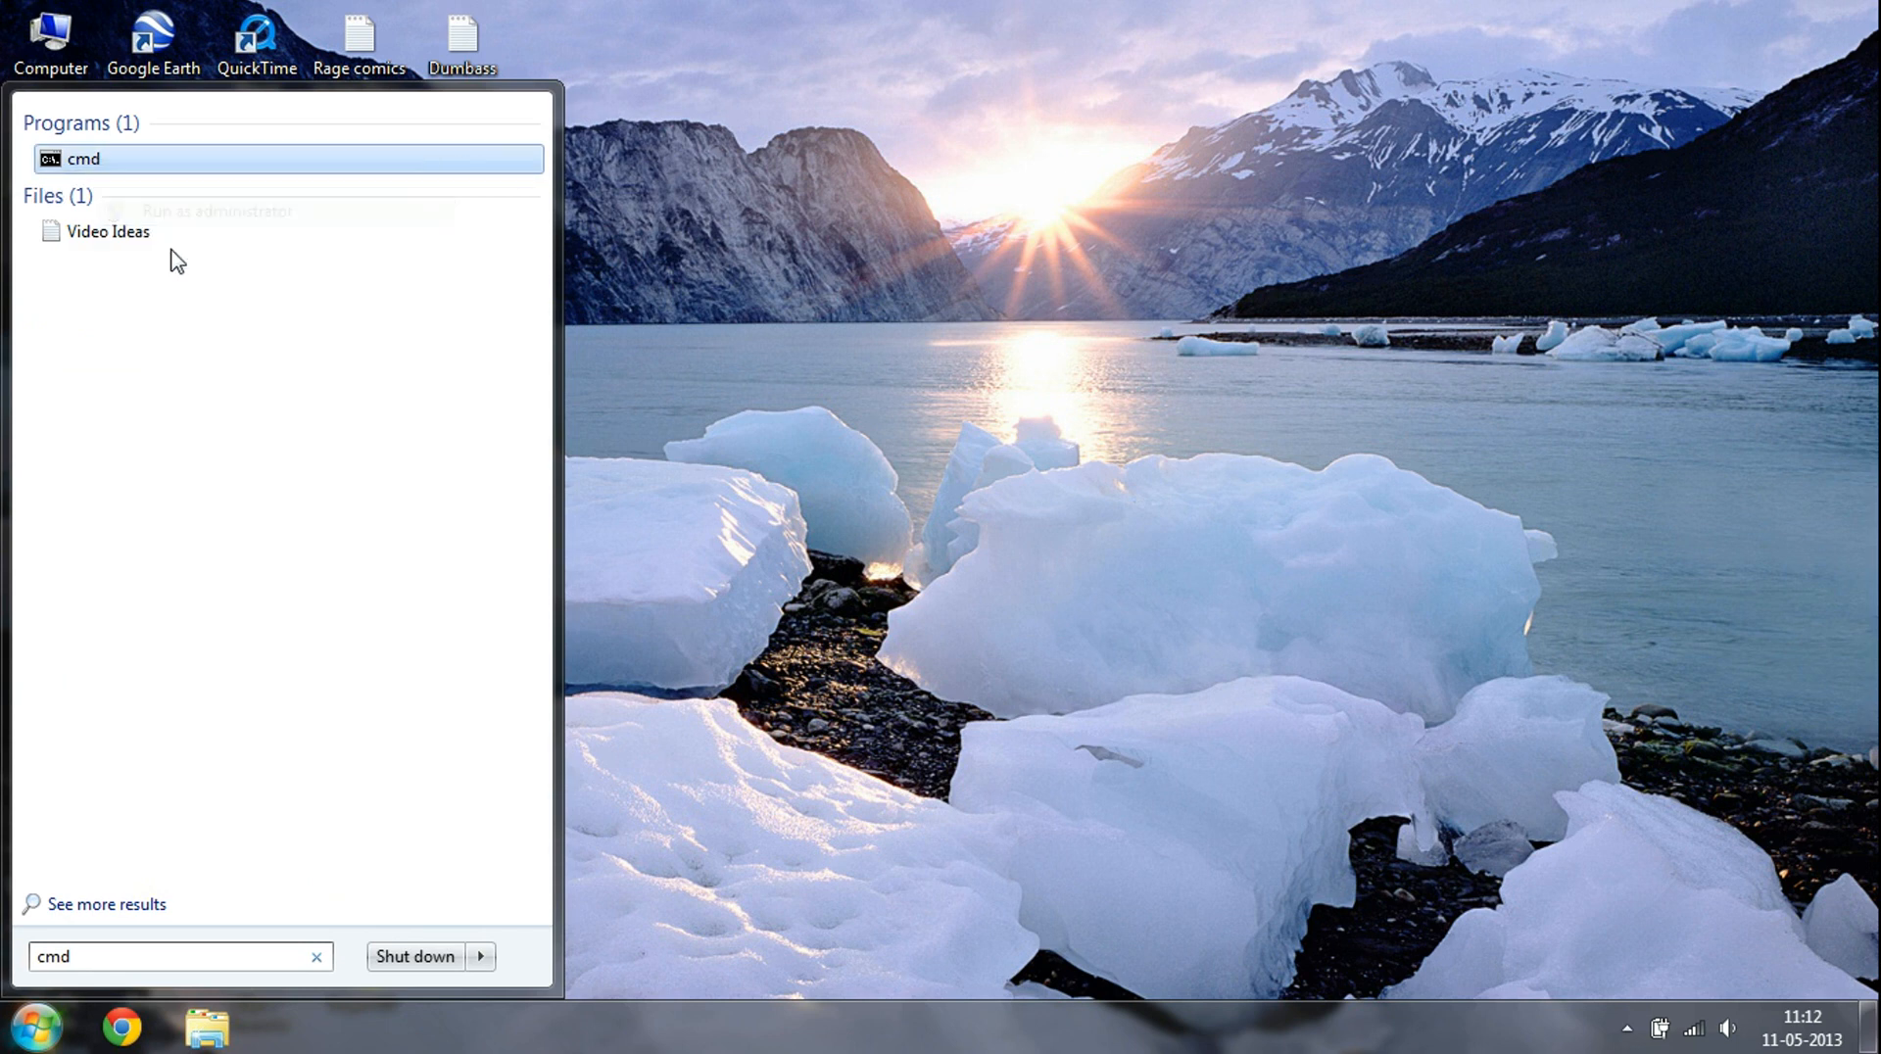
Step: Run cmd as administrator, list accounts with 'net user', and begin 'net user administrator'
left_click(86, 159)
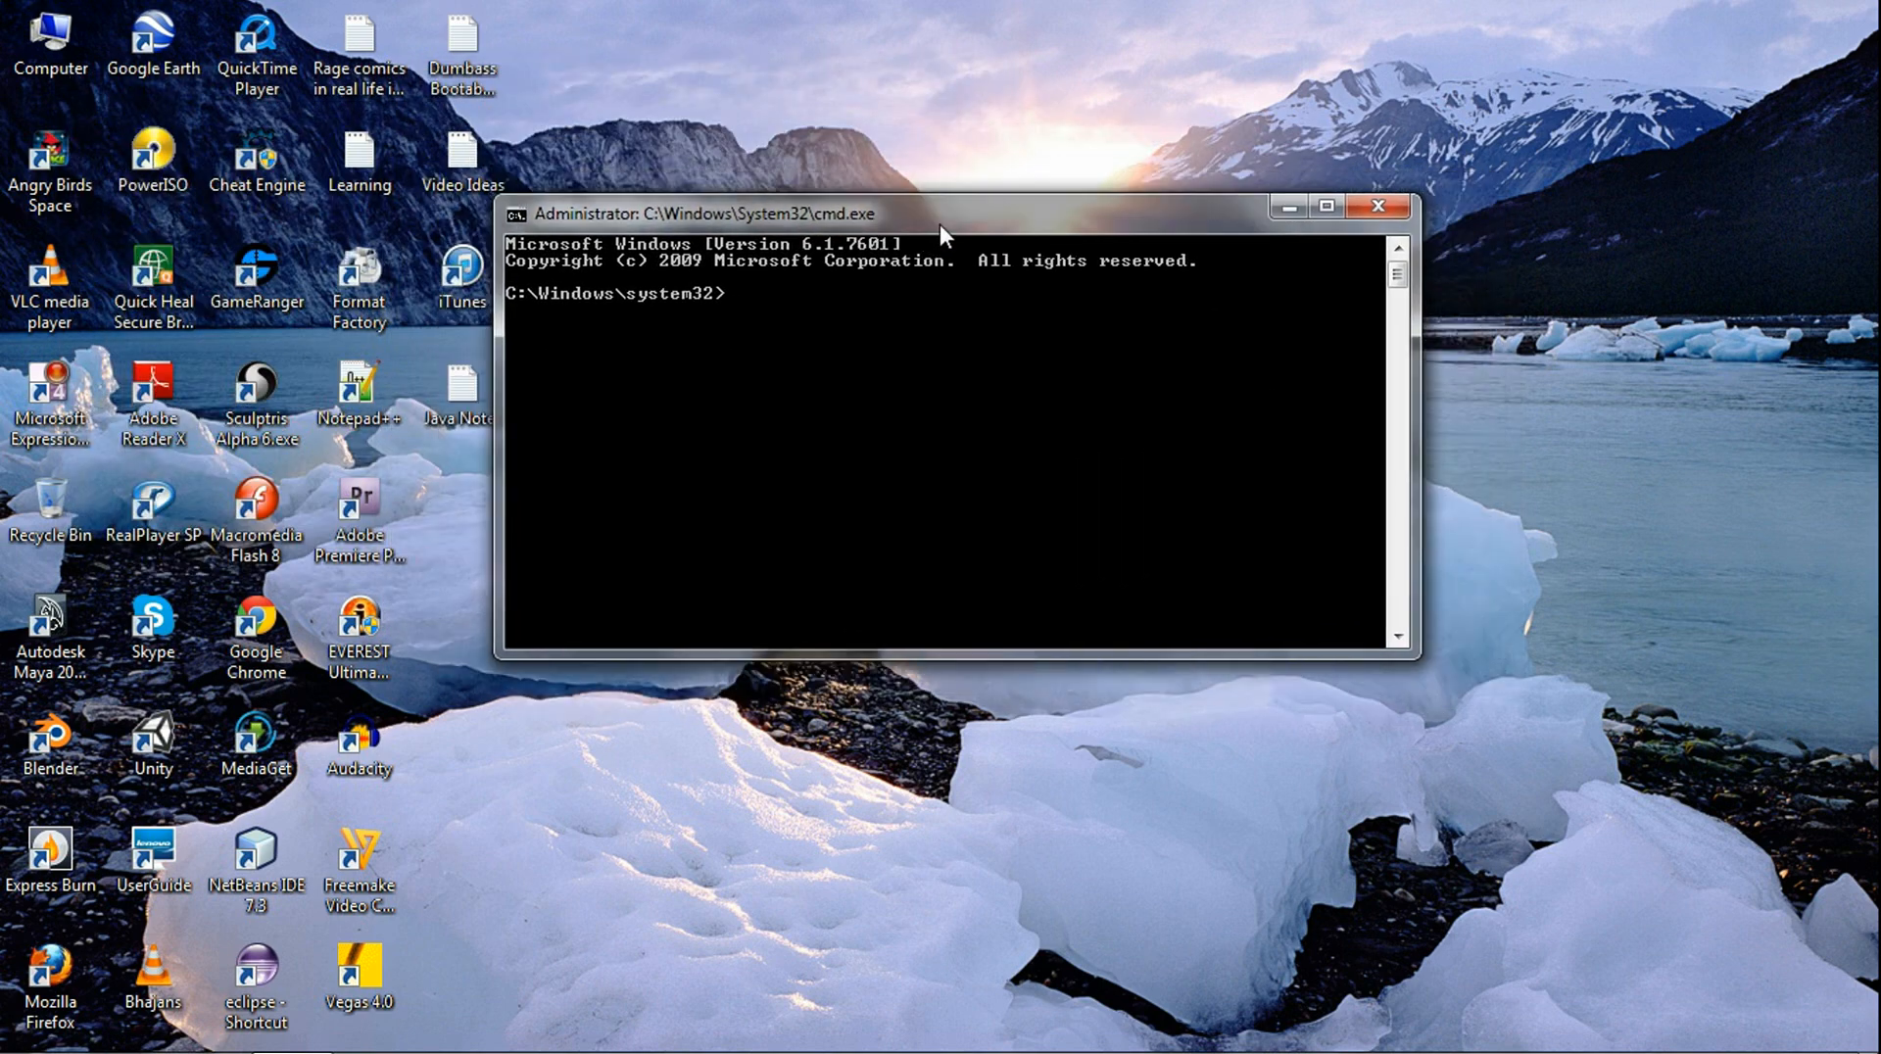
type("net user")
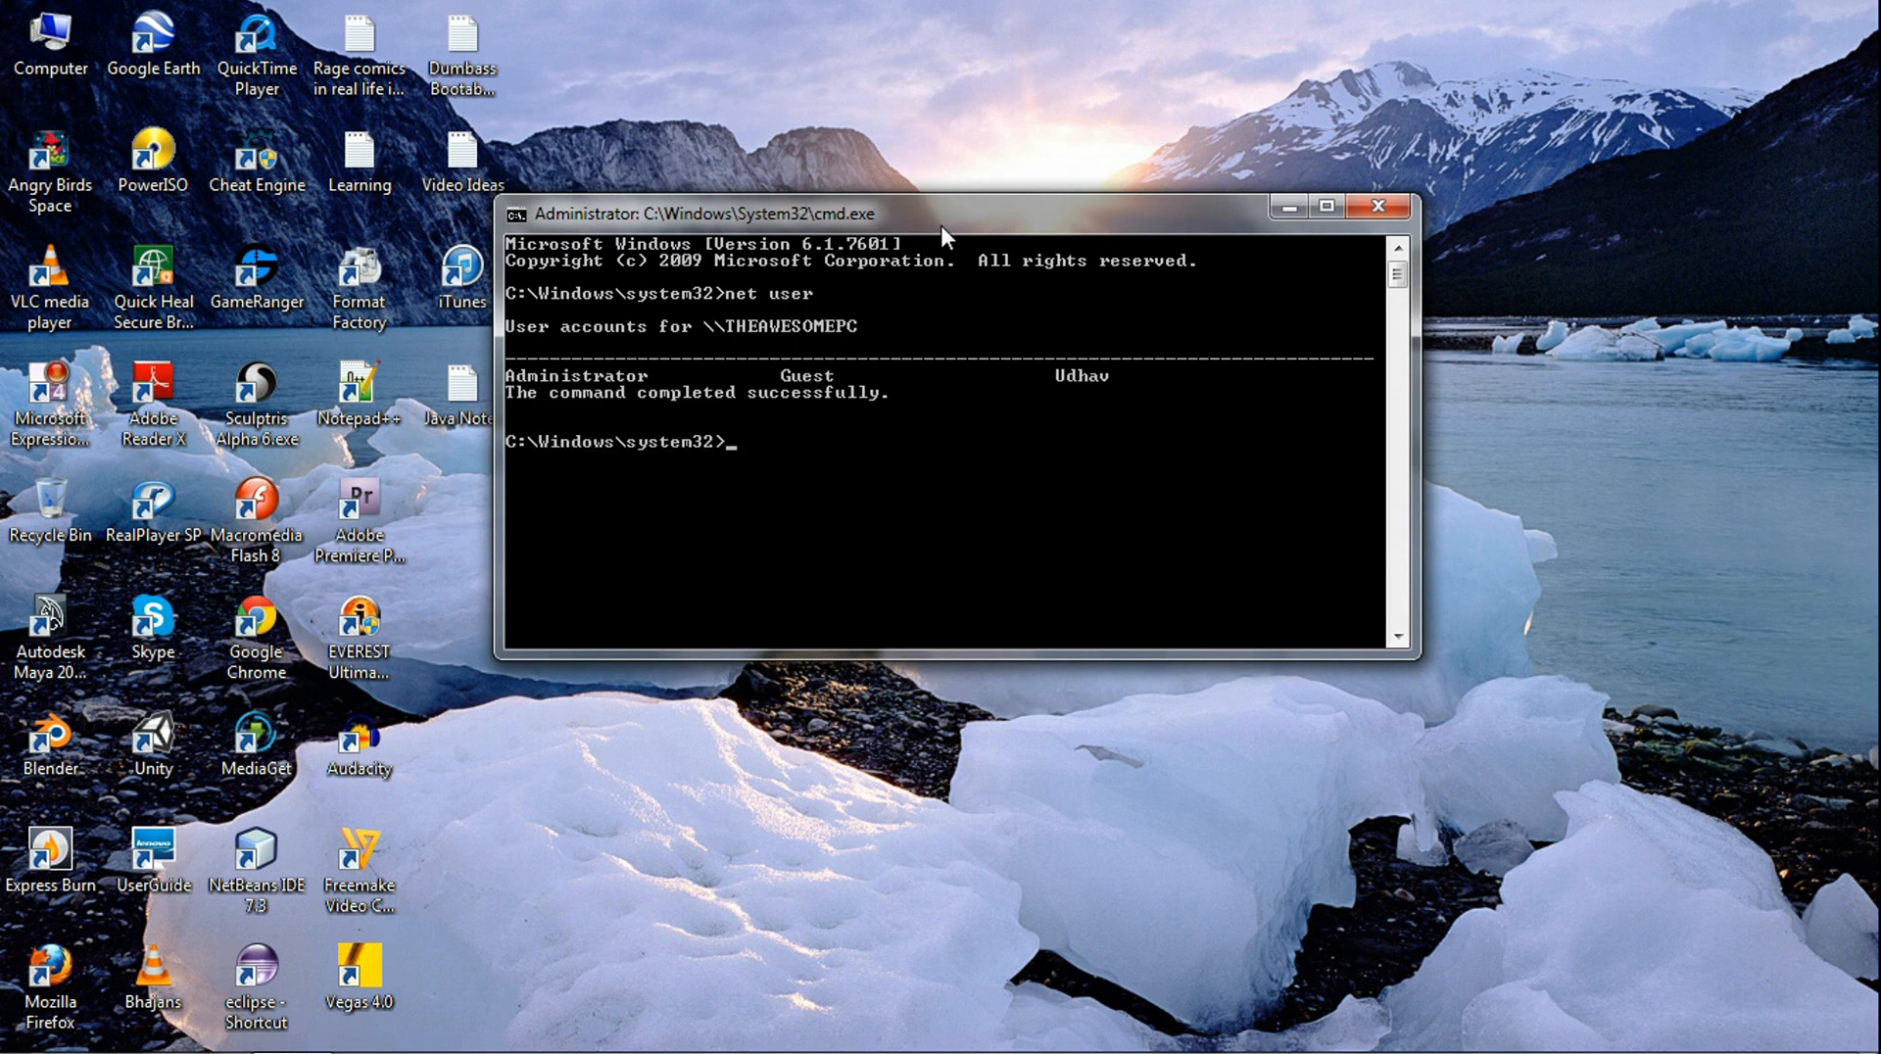
type("net")
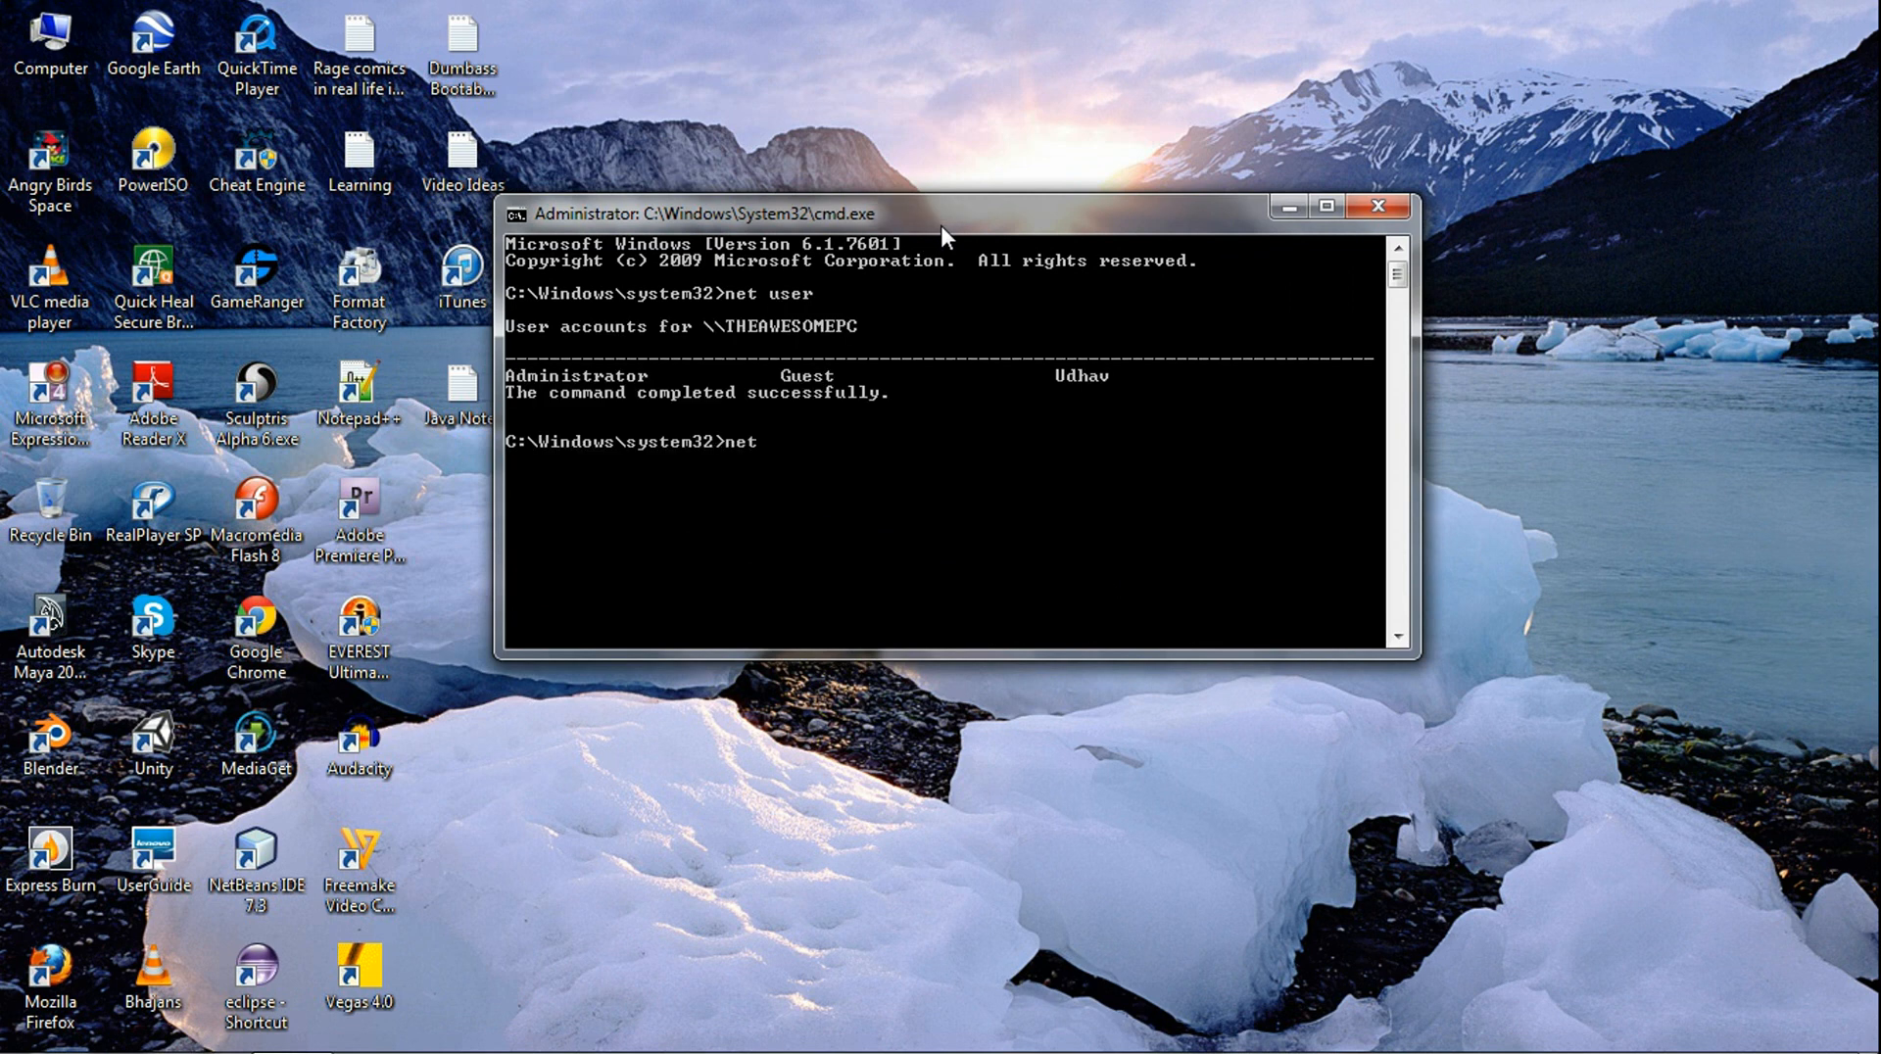
type("user administrato")
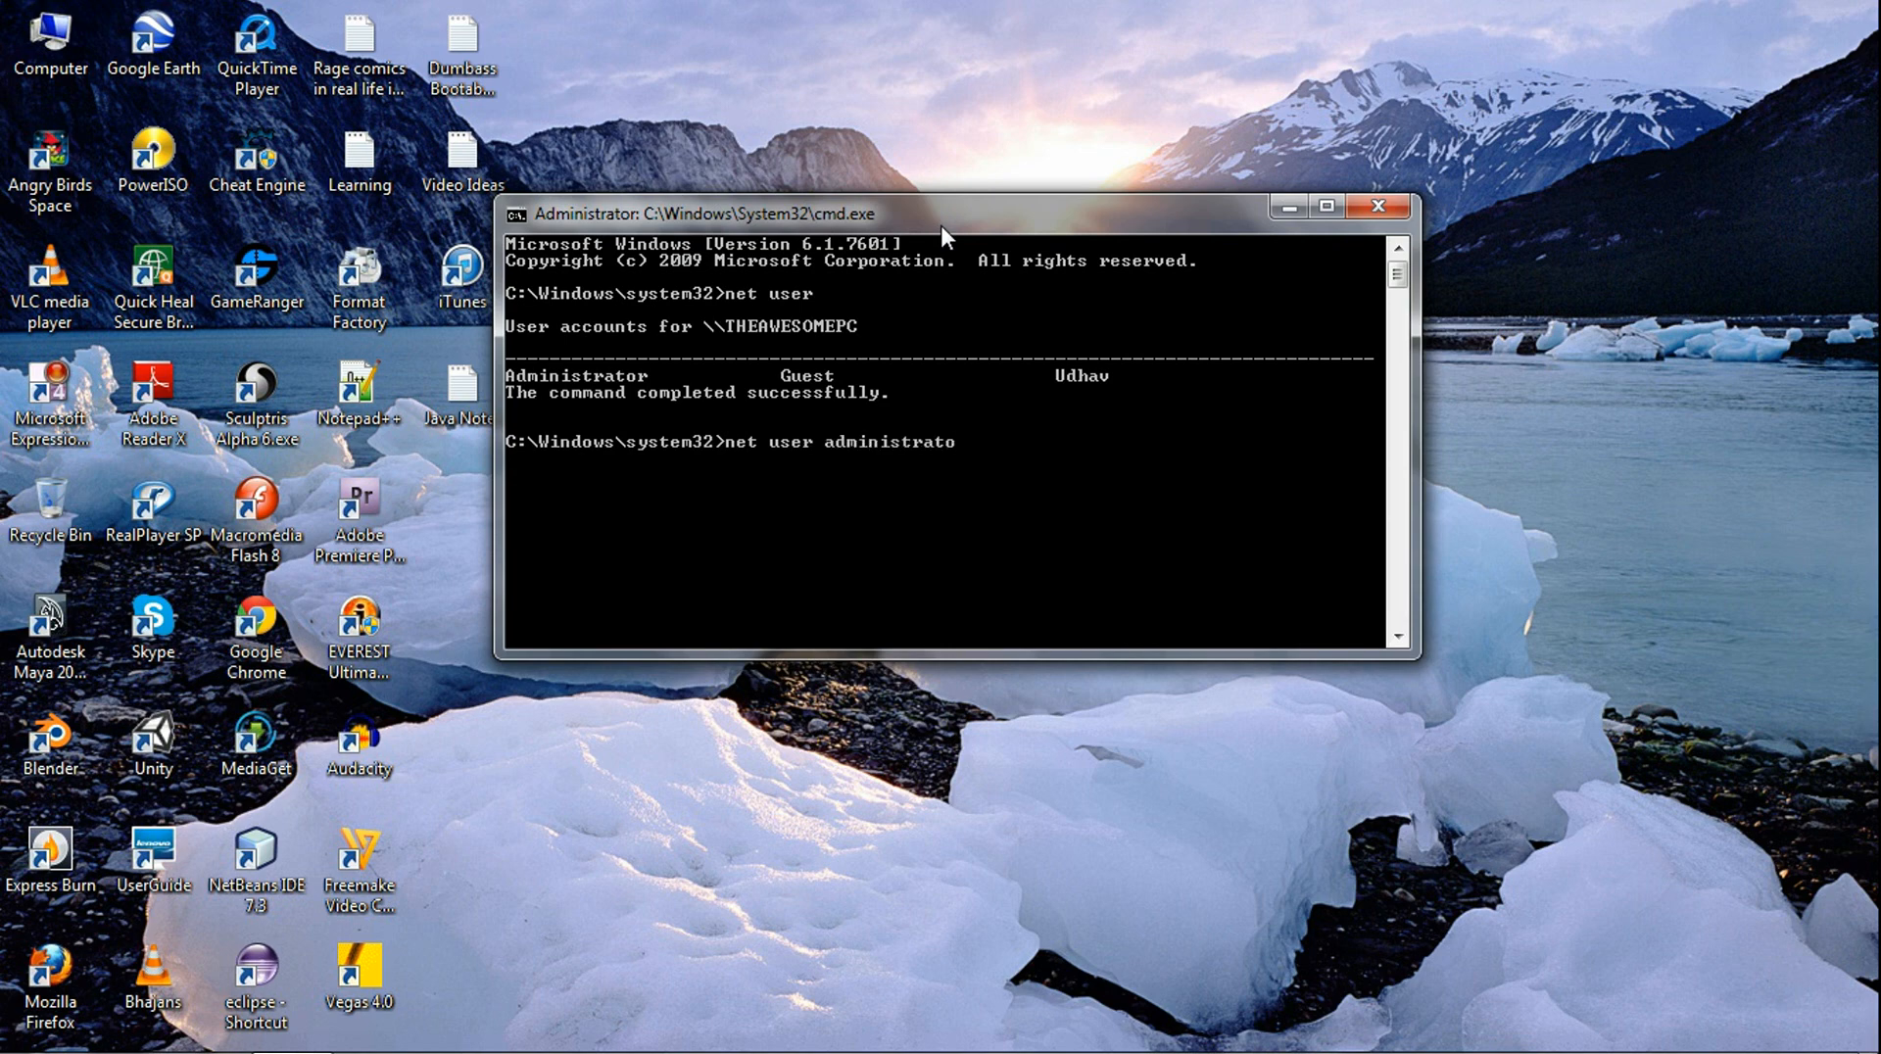
Step: Finish 'net user administrator *' and enter the new password twice to reset it
type("r *")
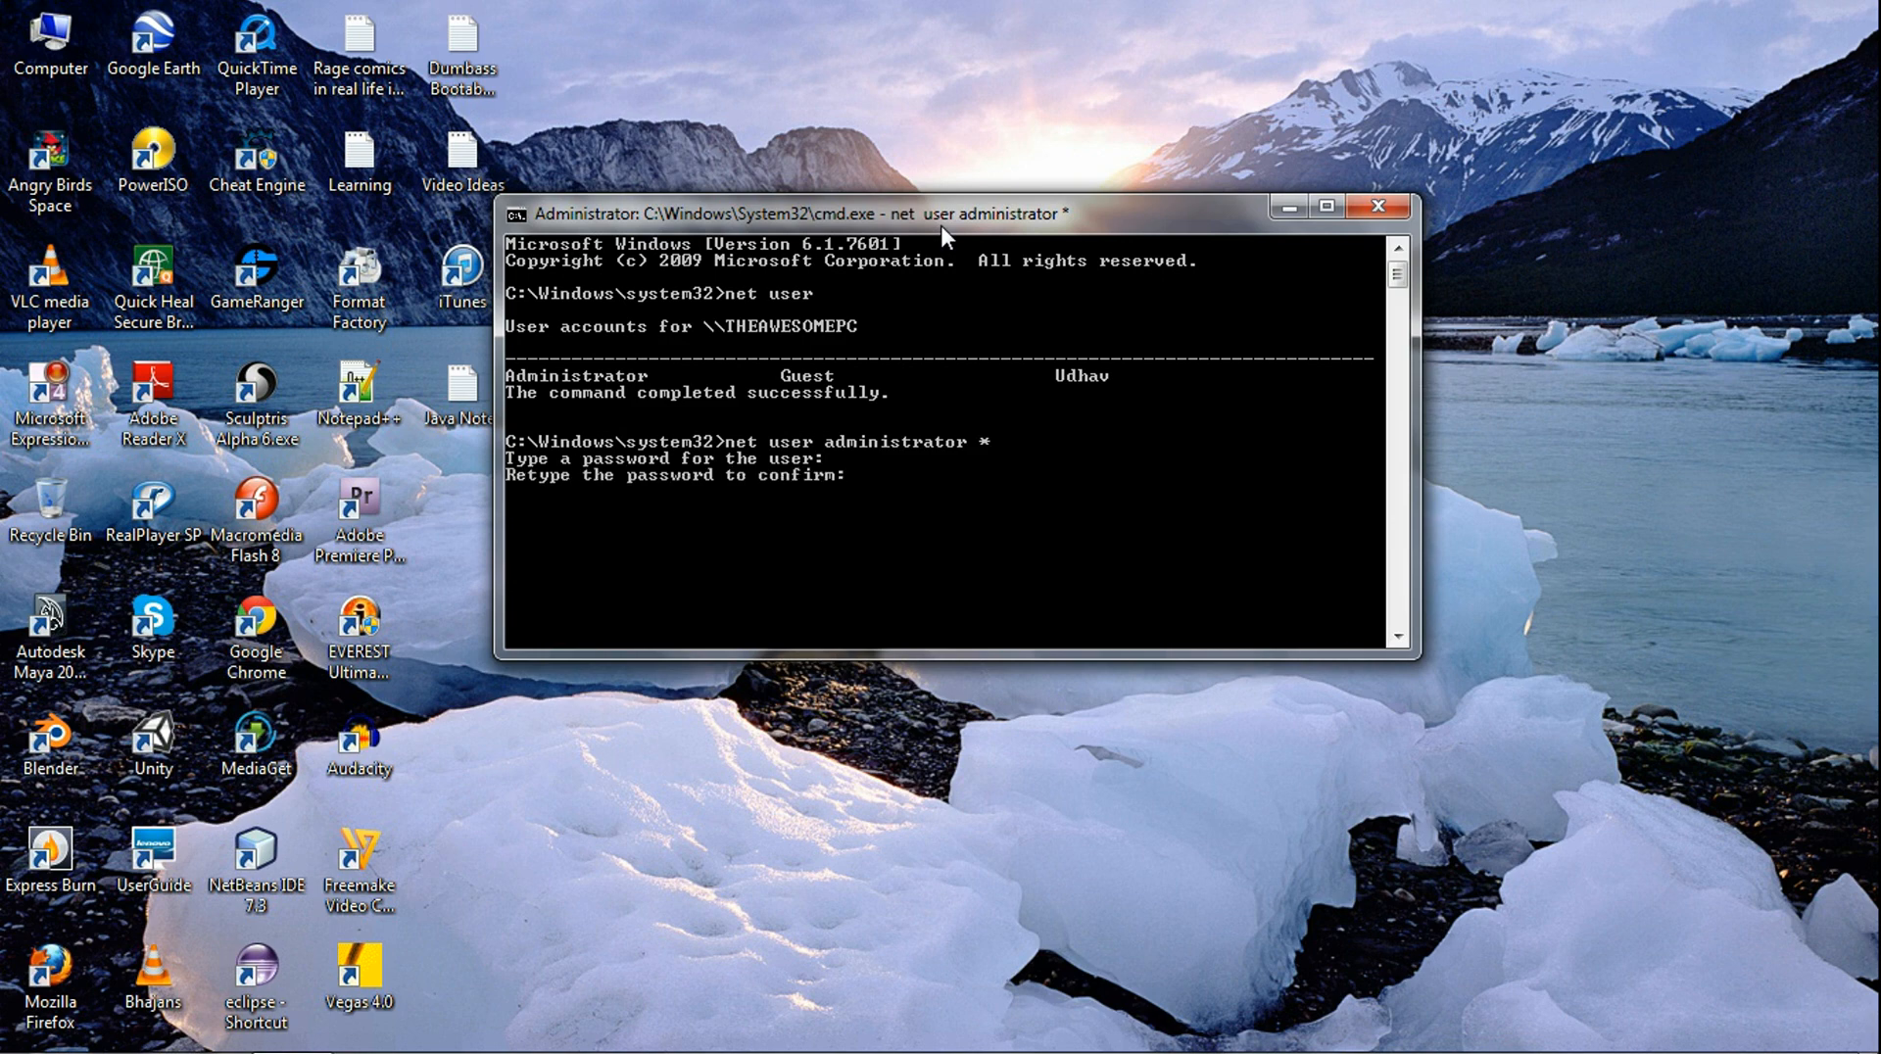
key("Enter")
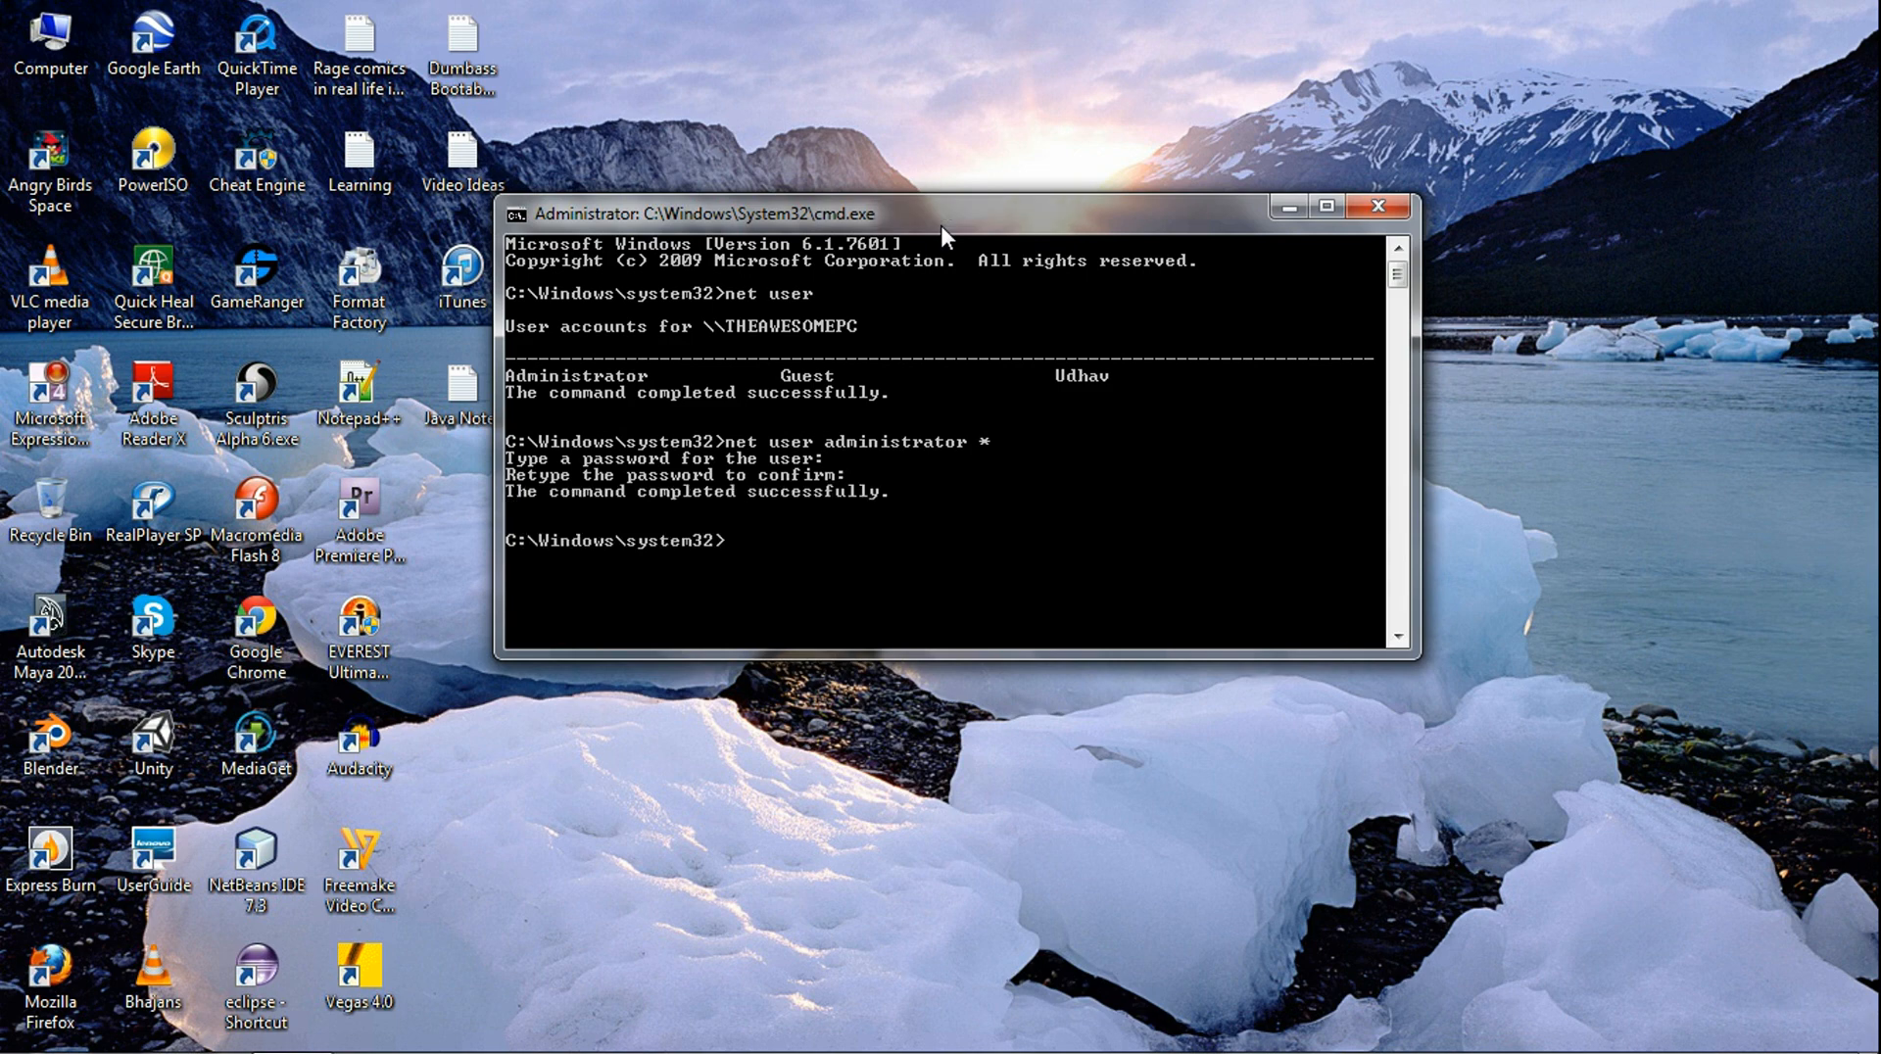
mouse_move(985, 289)
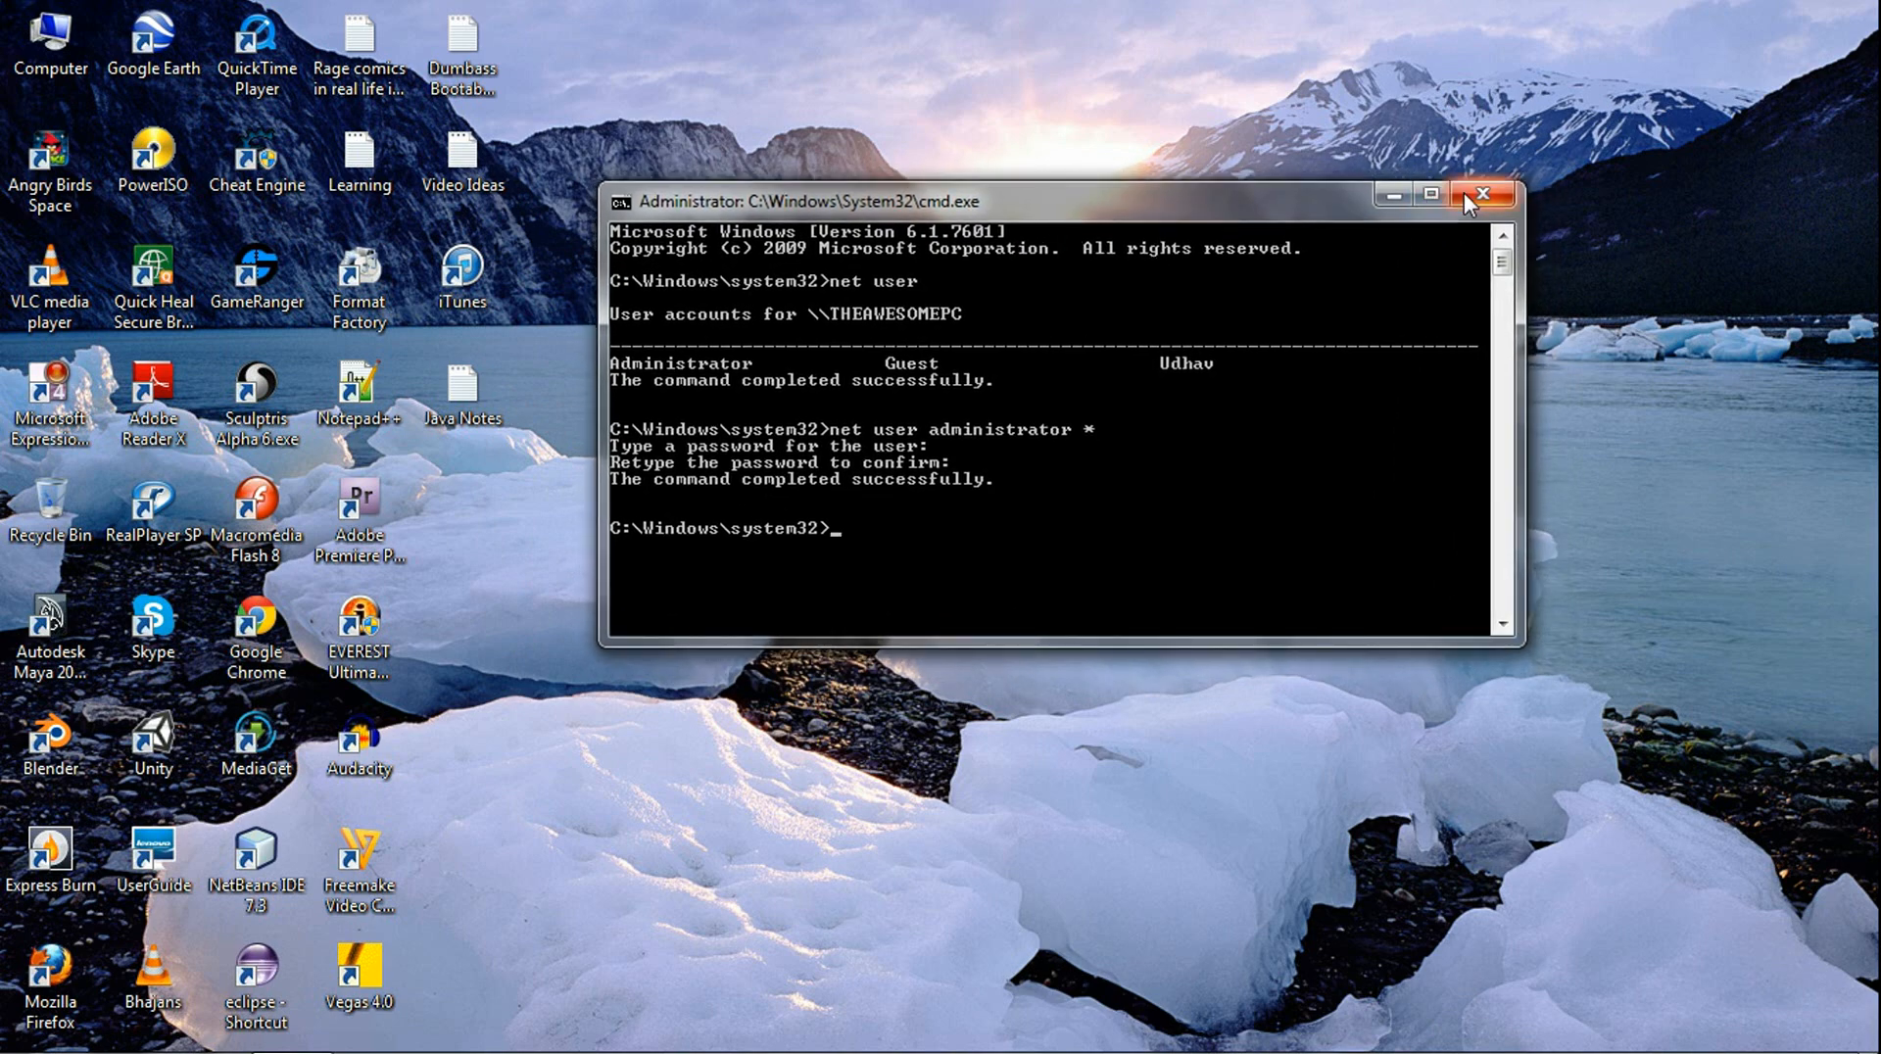
Step: Close the elevated Command Prompt window to return to the desktop
left_click(1479, 194)
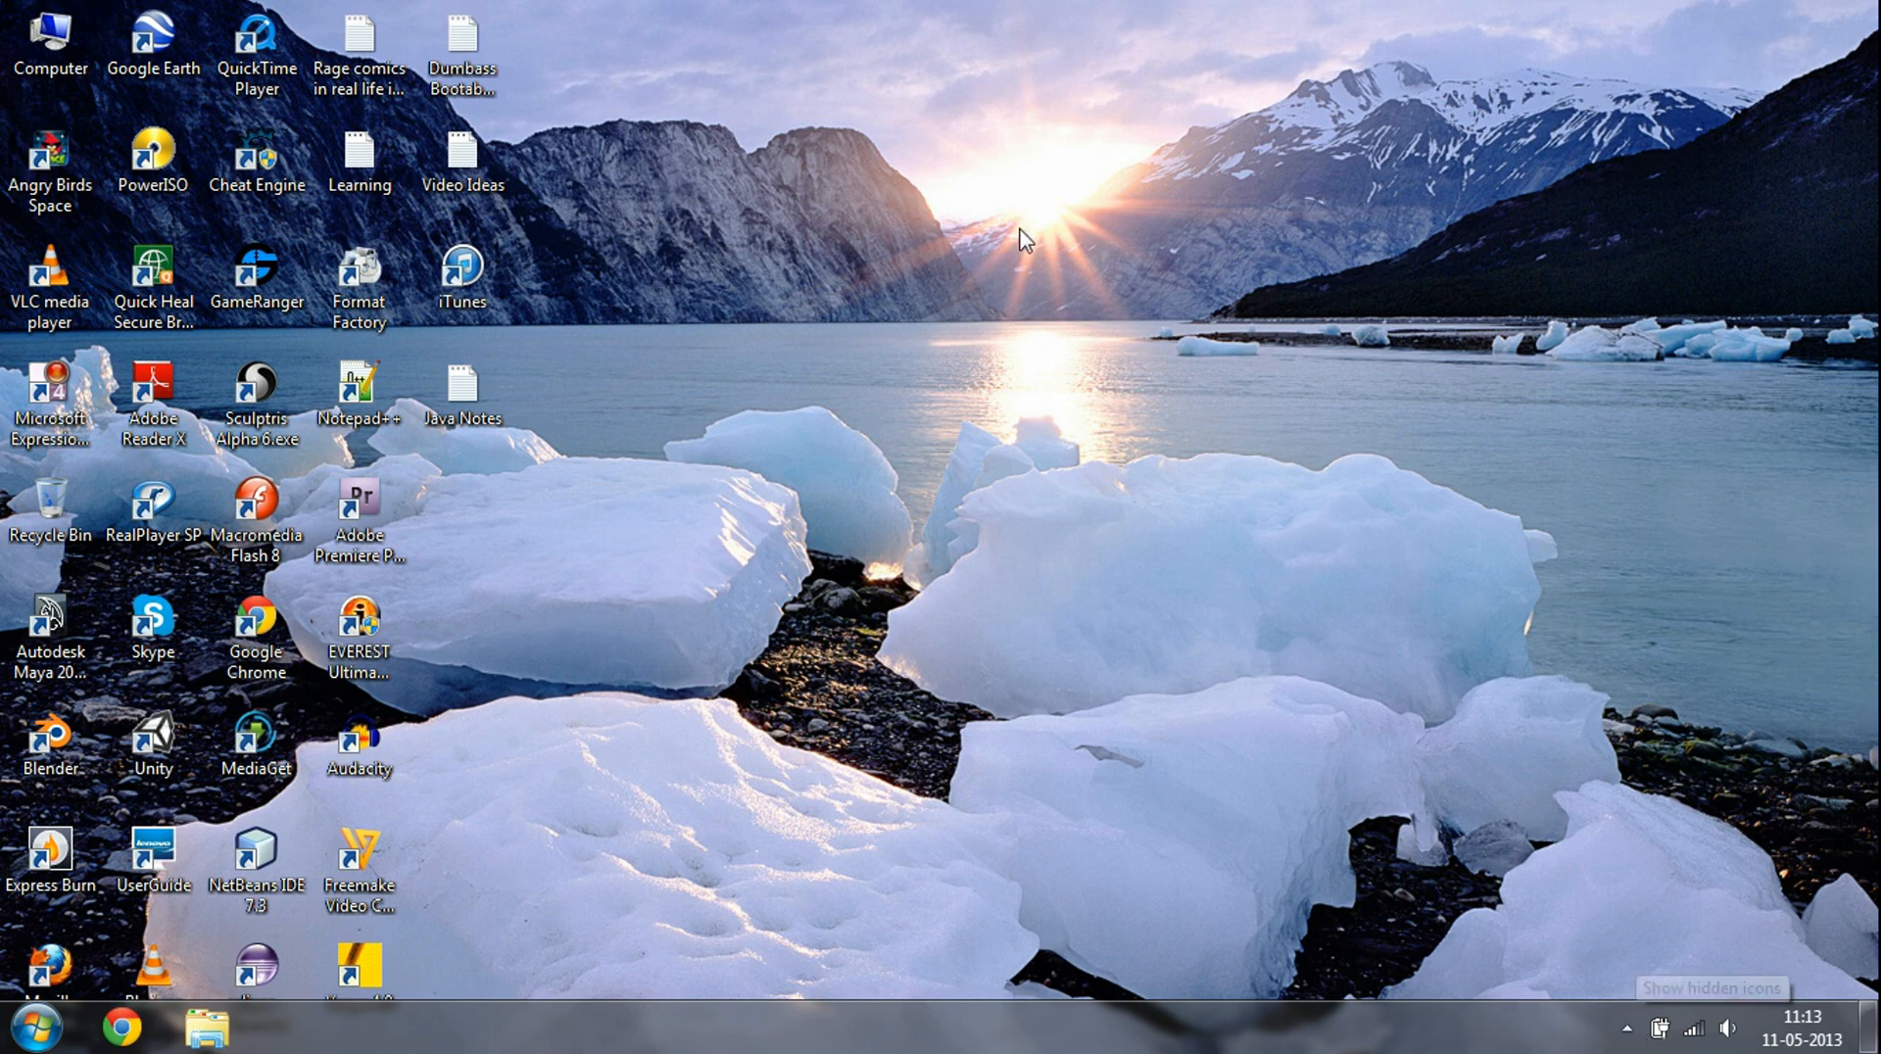
left_click(1628, 1024)
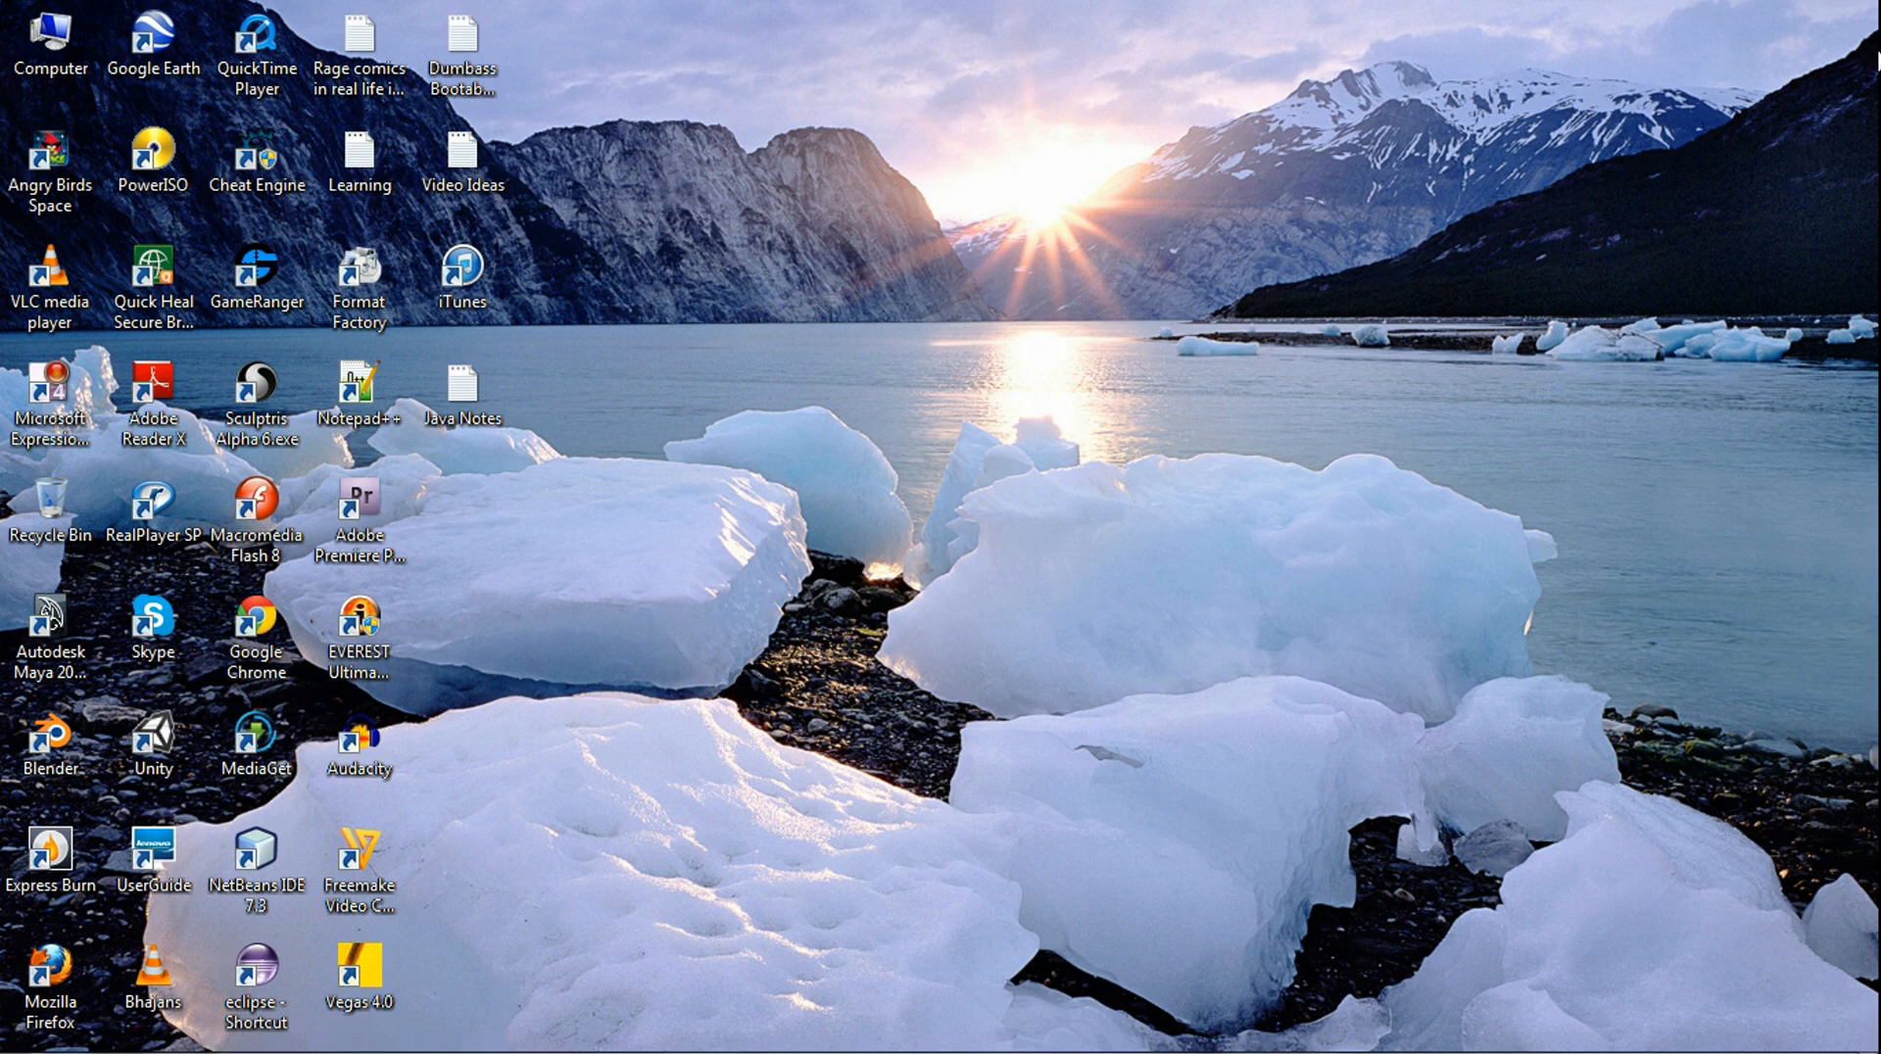
mouse_move(1698, 190)
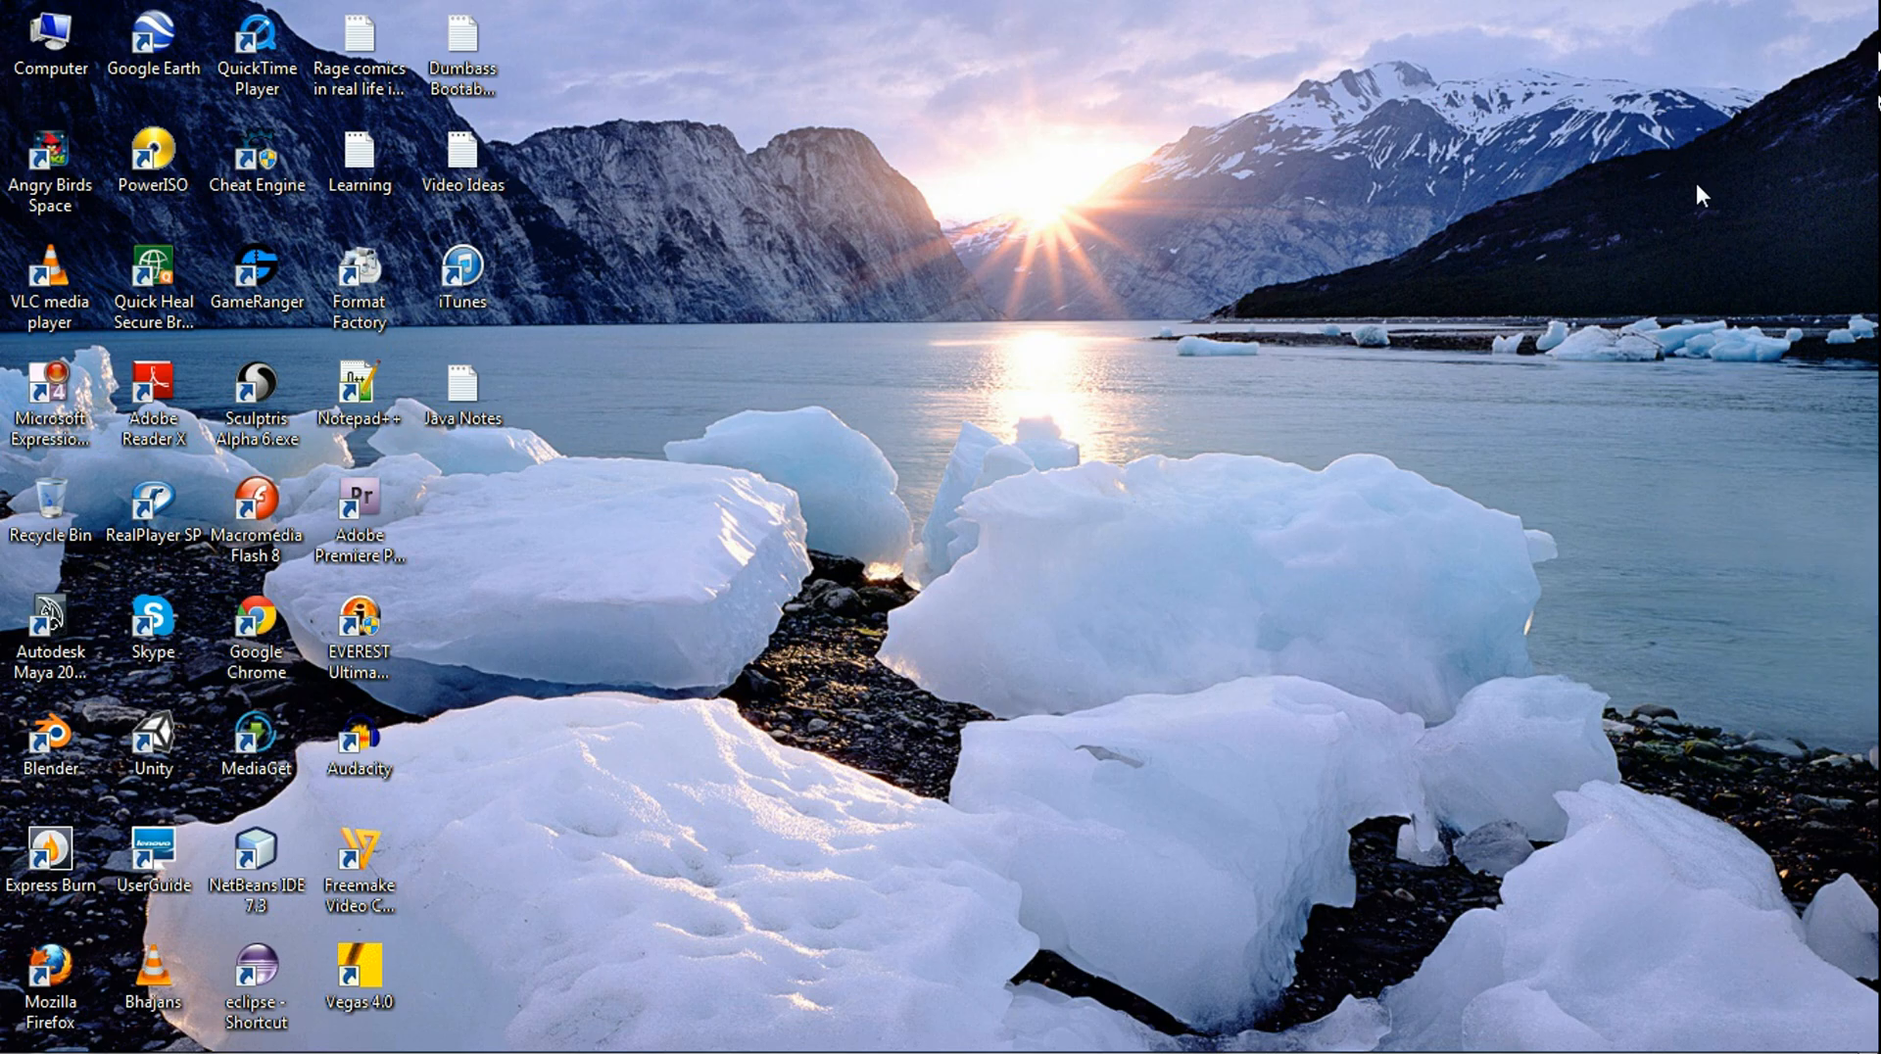